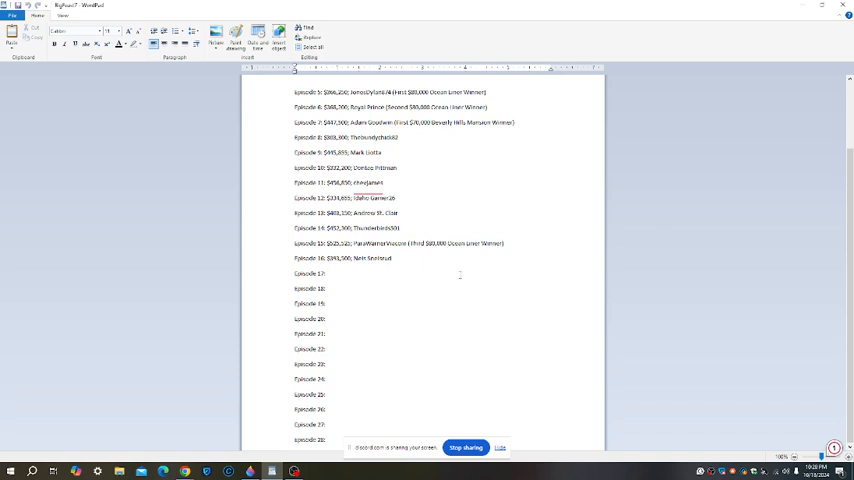
# Step: Minimize WordPad and search 'wheel' from the Start menu to launch Wheel of Fortune
pyautogui.scroll(3)
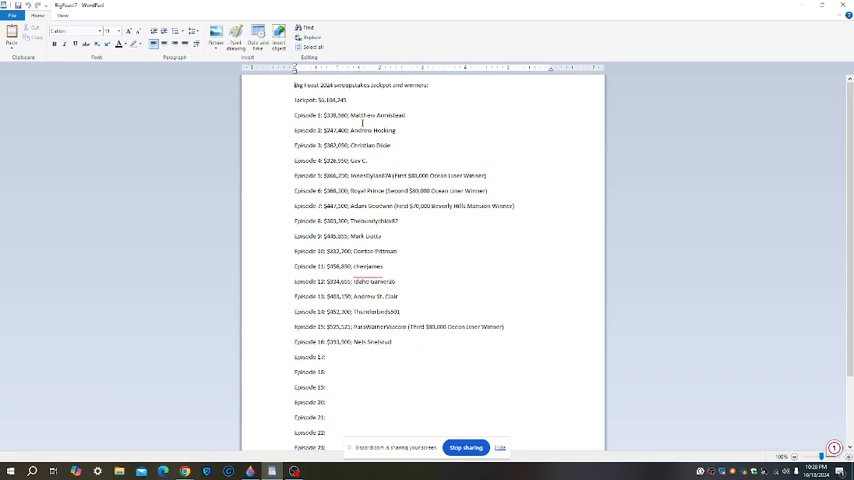
pyautogui.scroll(-3)
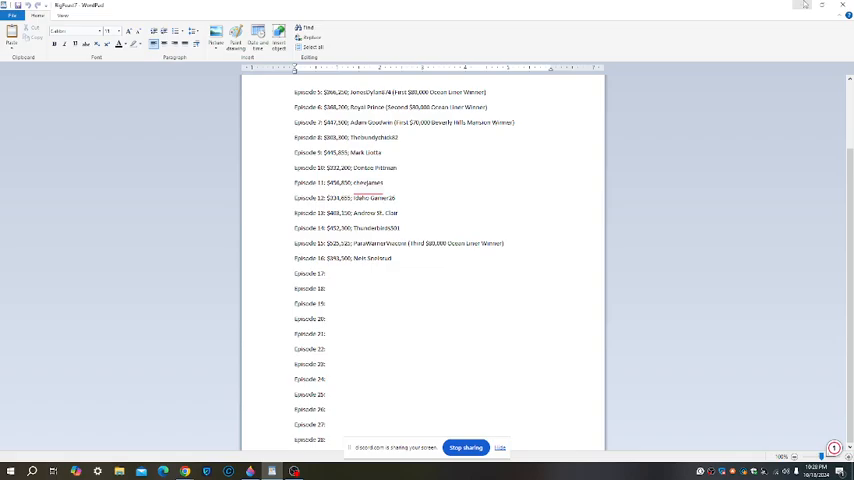
pyautogui.click(823, 5)
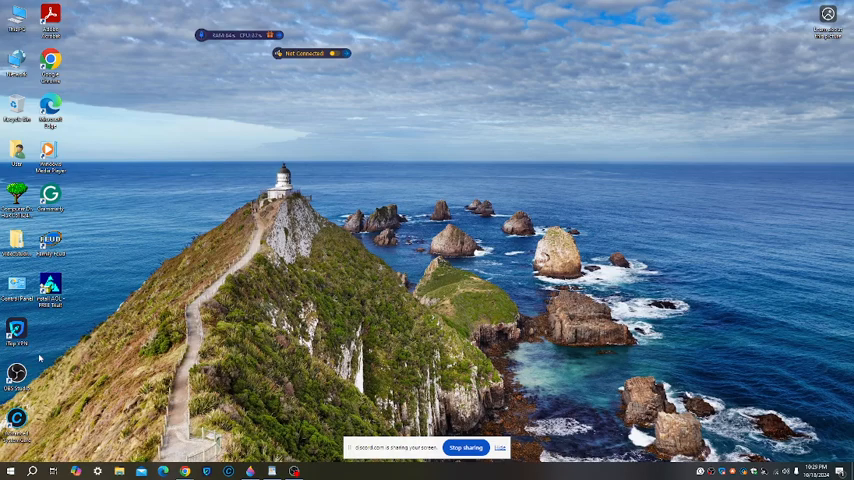
pyautogui.moveTo(42, 354)
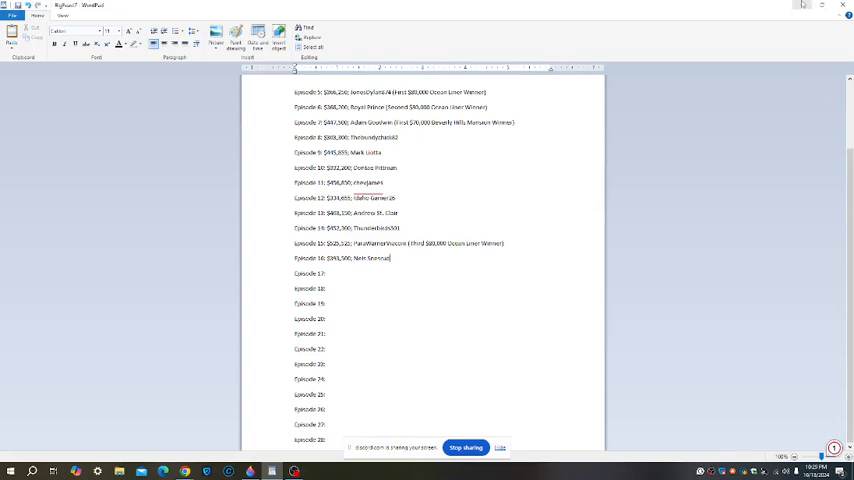
pyautogui.click(822, 5)
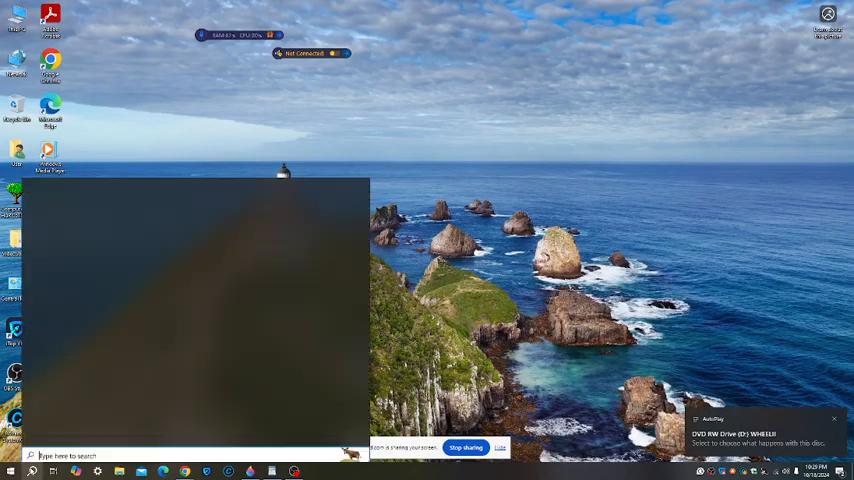
pyautogui.write('wheel')
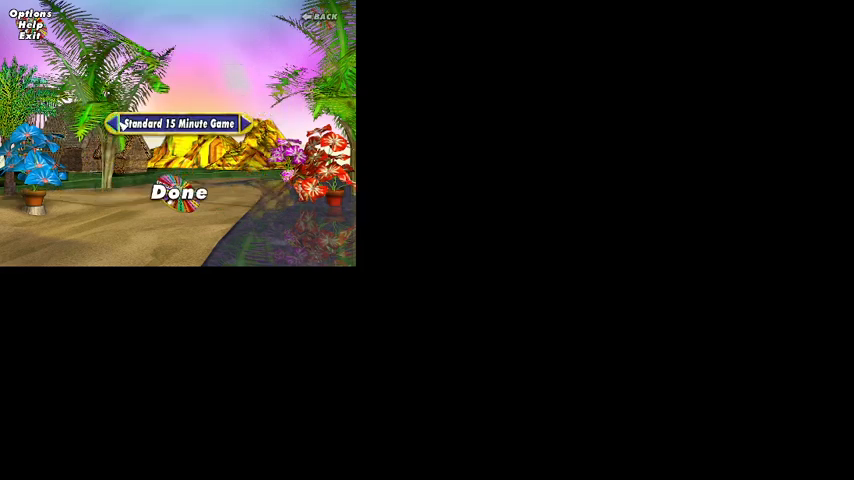
pyautogui.click(179, 192)
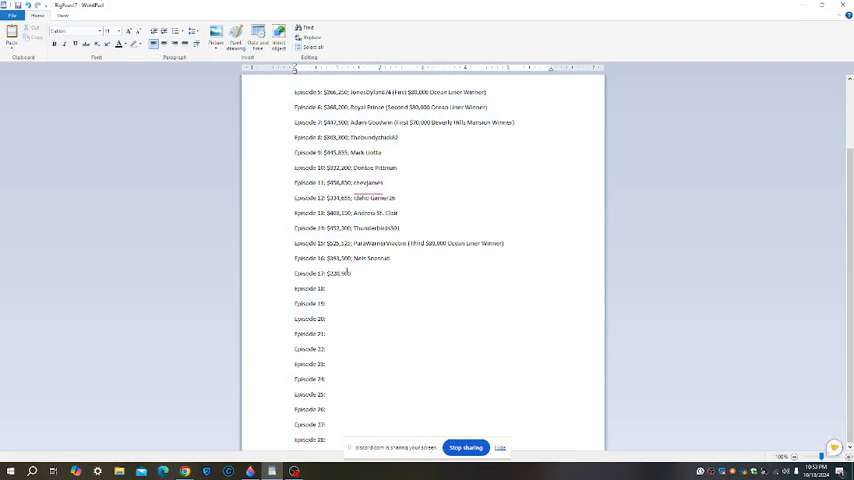
pyautogui.scroll(3)
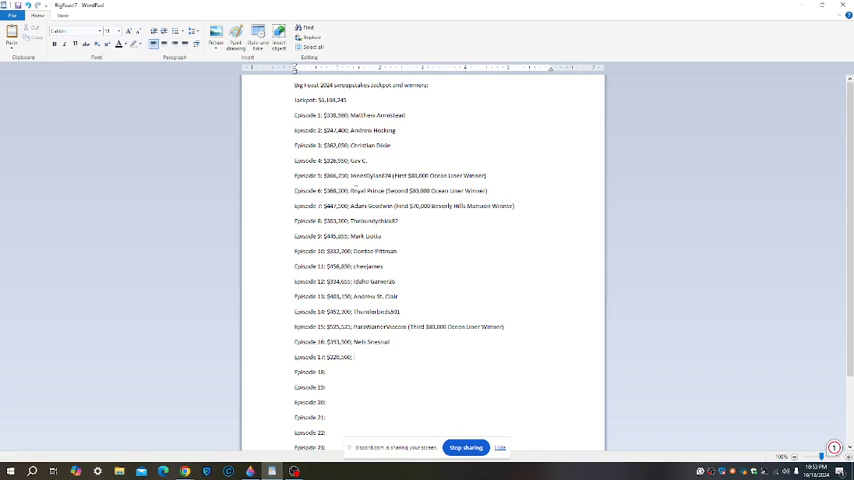
pyautogui.doubleClick(337, 100)
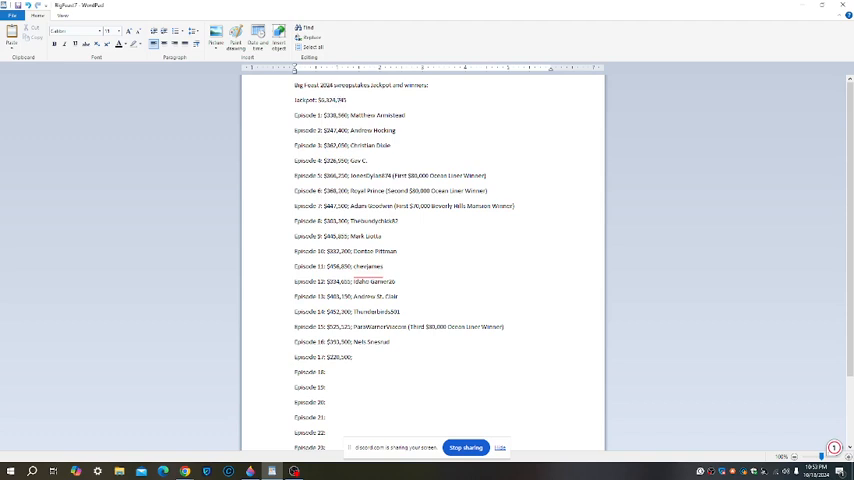
pyautogui.scroll(-3)
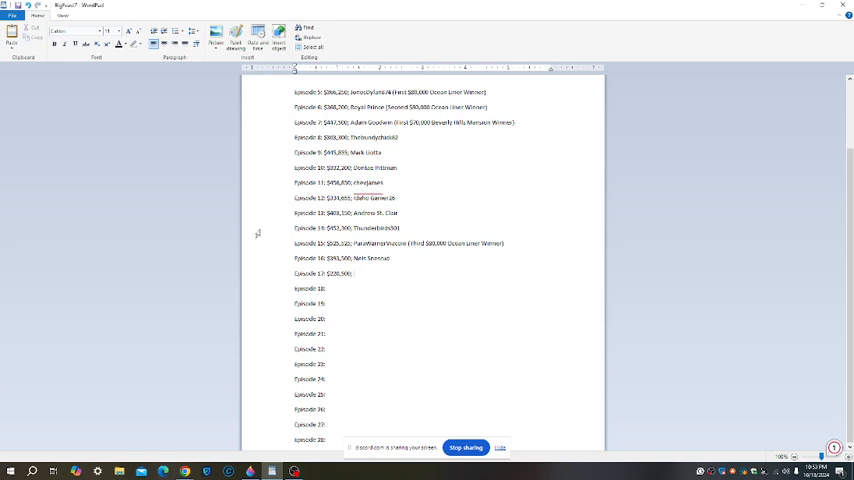
pyautogui.moveTo(223, 249)
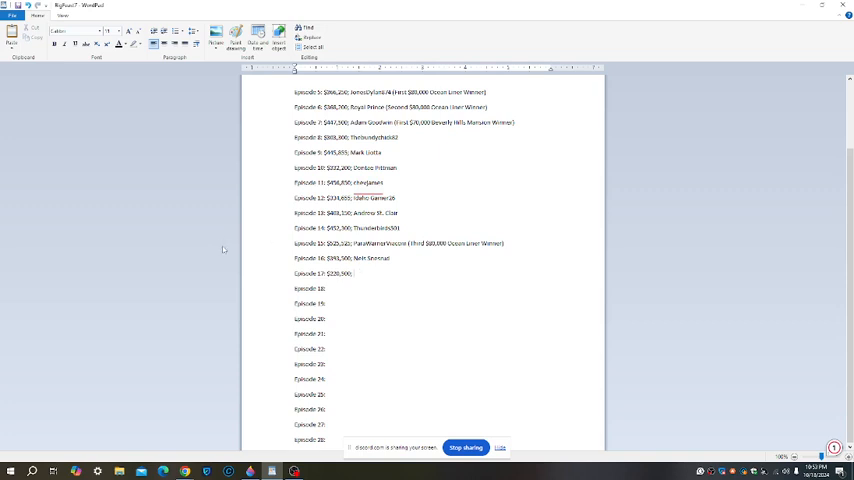
pyautogui.moveTo(208, 246)
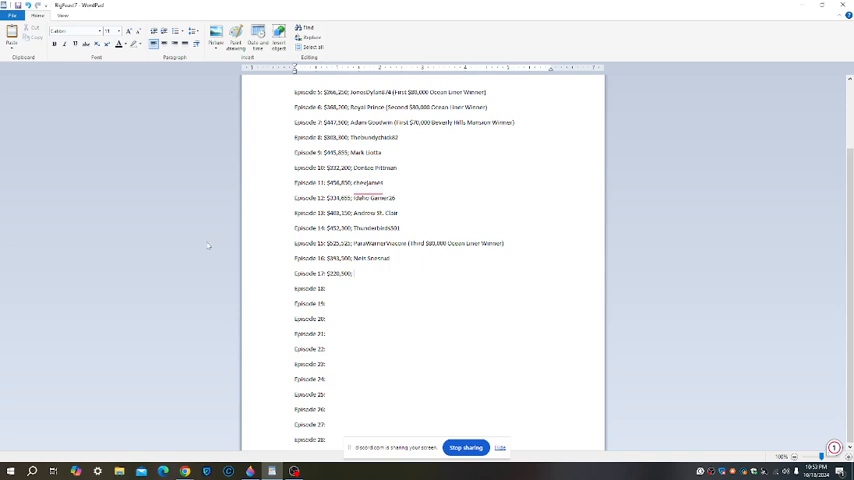
pyautogui.scroll(3)
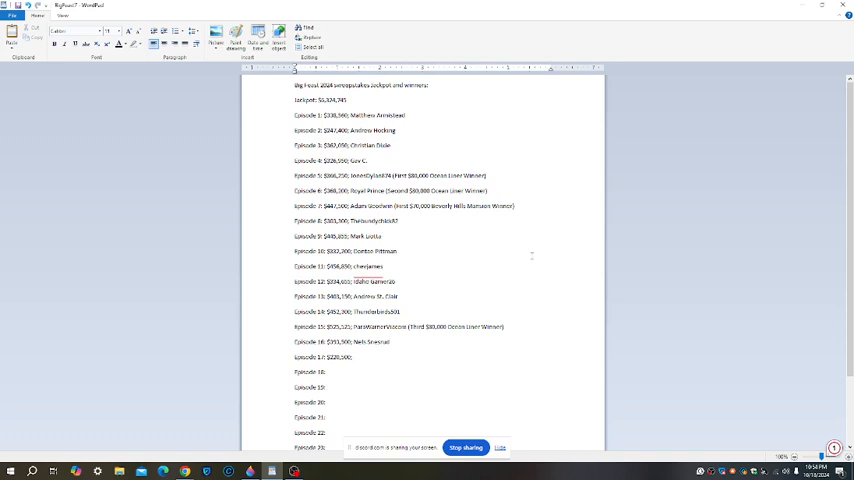
# Step: Type the winner's name beside Episode 17's $220,500 jackpot and scroll to review the list
pyautogui.write('Nate Powel')
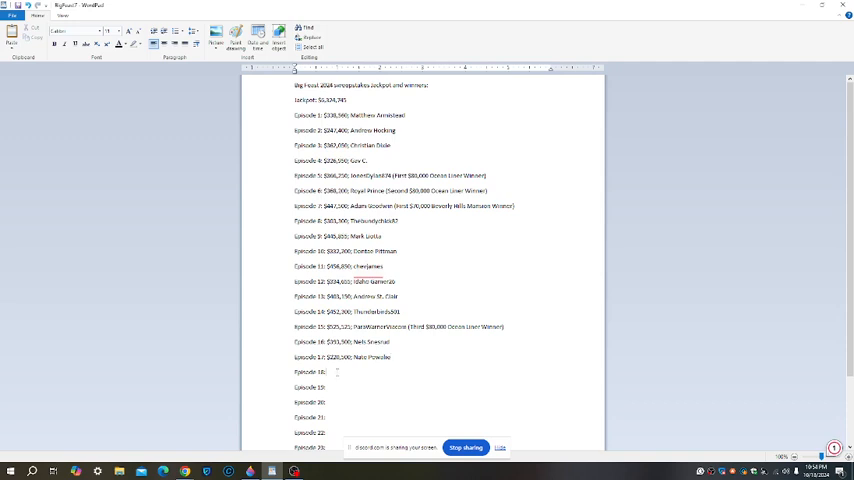
pyautogui.scroll(-3)
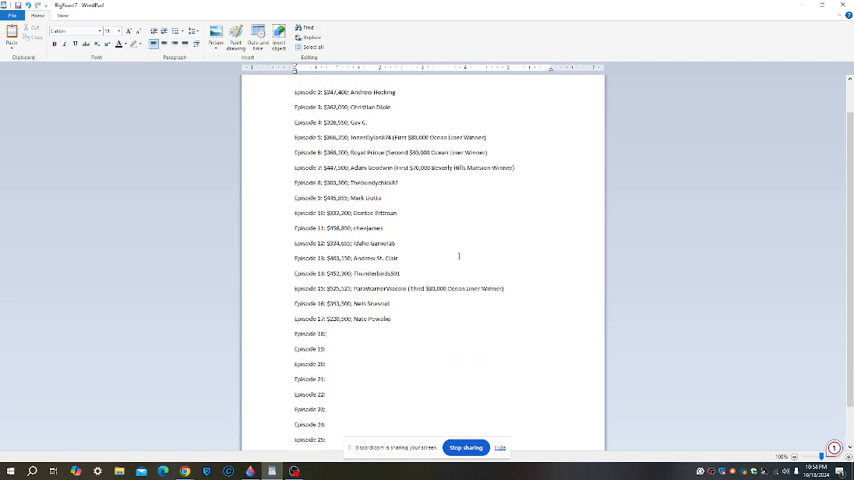
pyautogui.scroll(3)
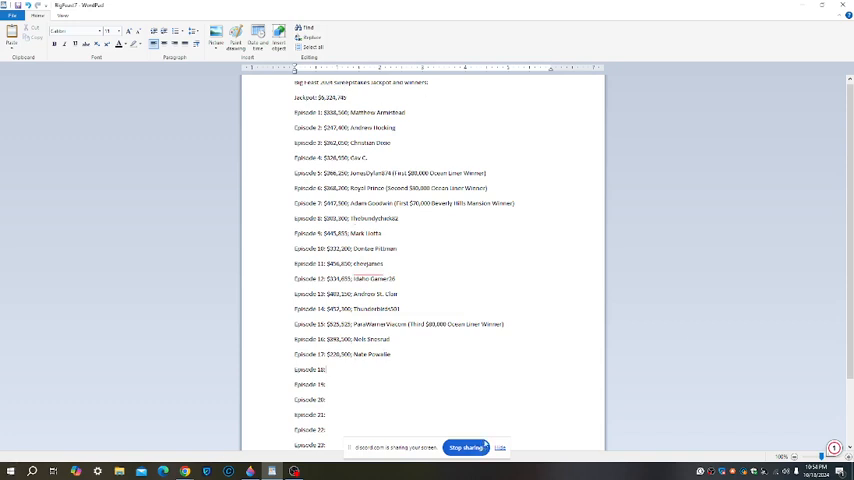
pyautogui.moveTo(494, 344)
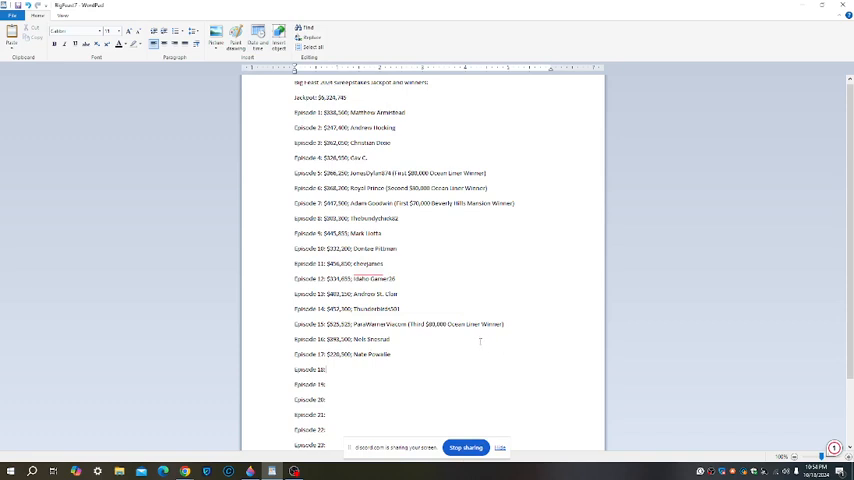
pyautogui.scroll(-3)
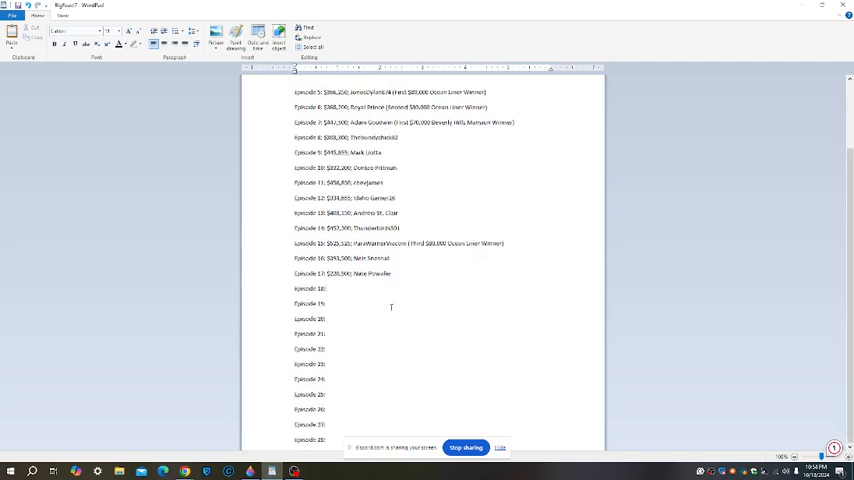
pyautogui.scroll(3)
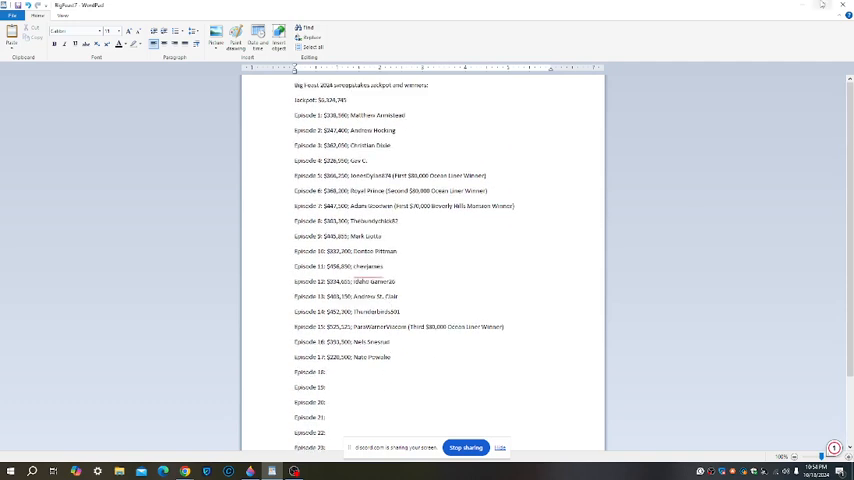